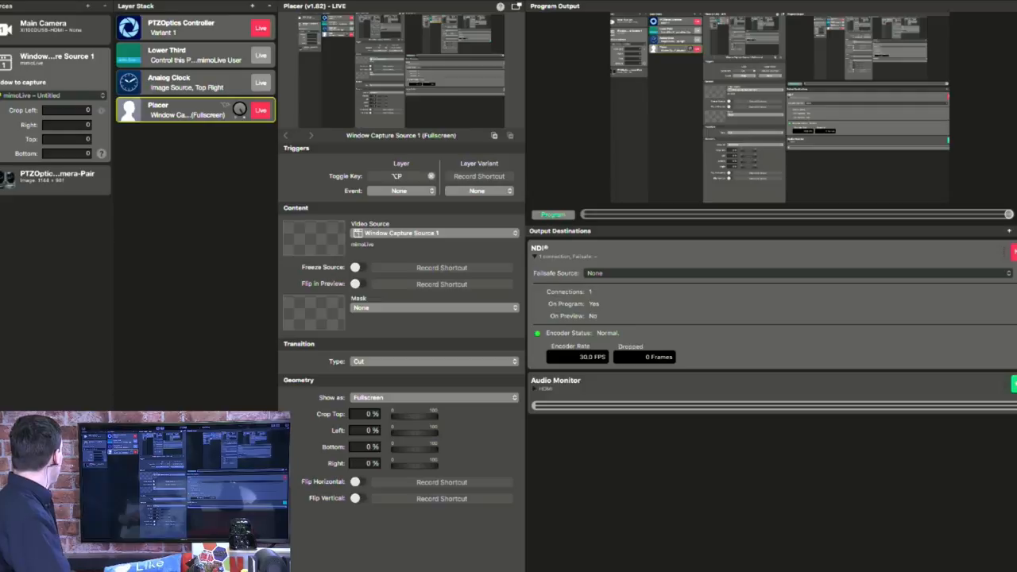
- Link the PTZOptics Controller layer to Main Camera at IP 192.168.1.87
click(194, 27)
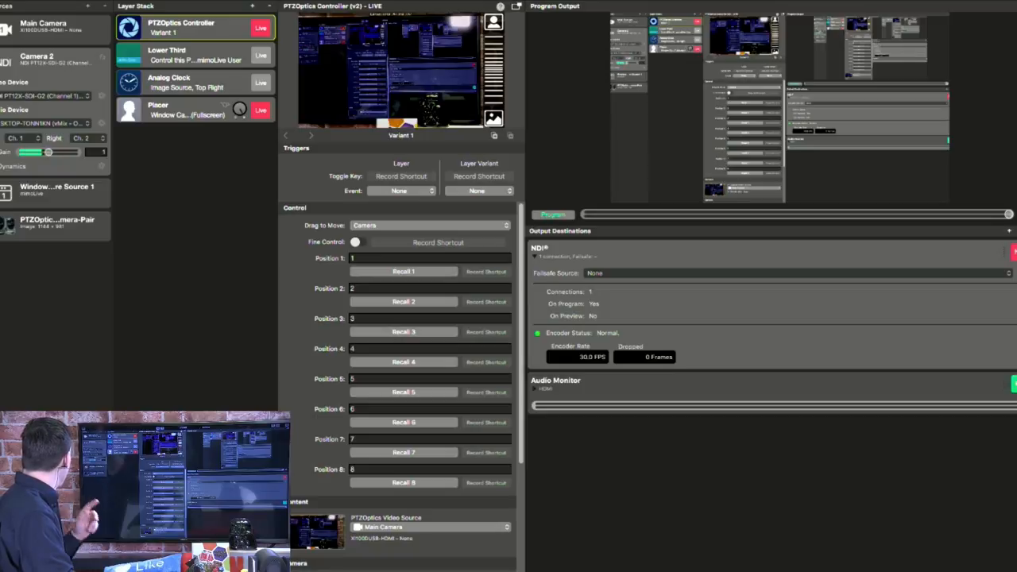
click(194, 109)
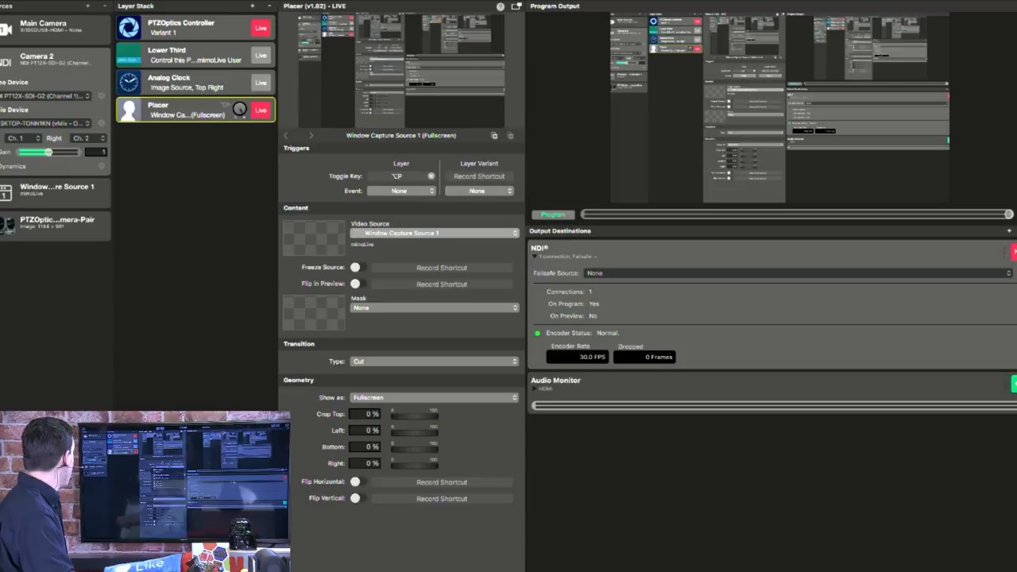
click(435, 232)
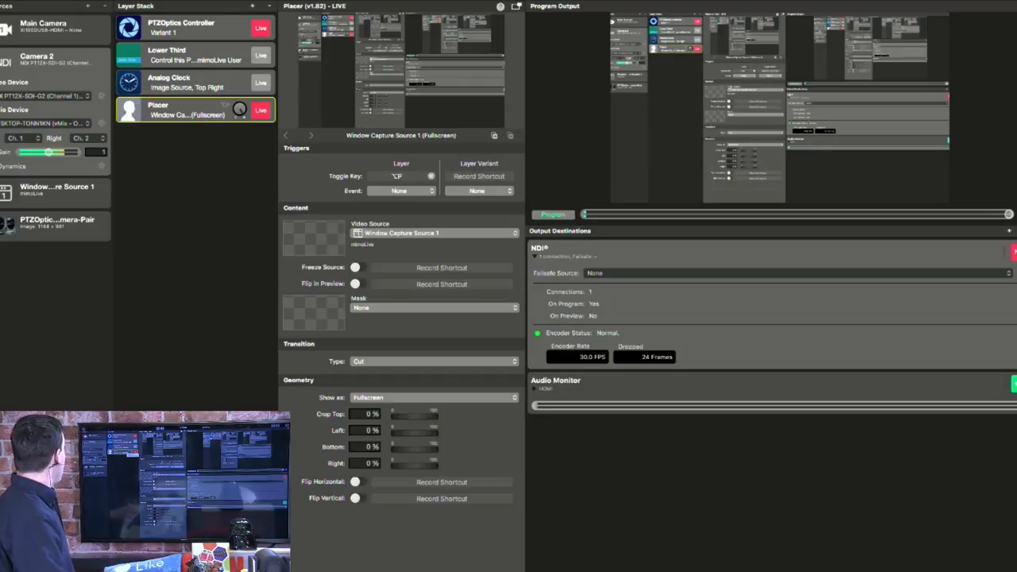
click(190, 27)
text(192.168.1.67)
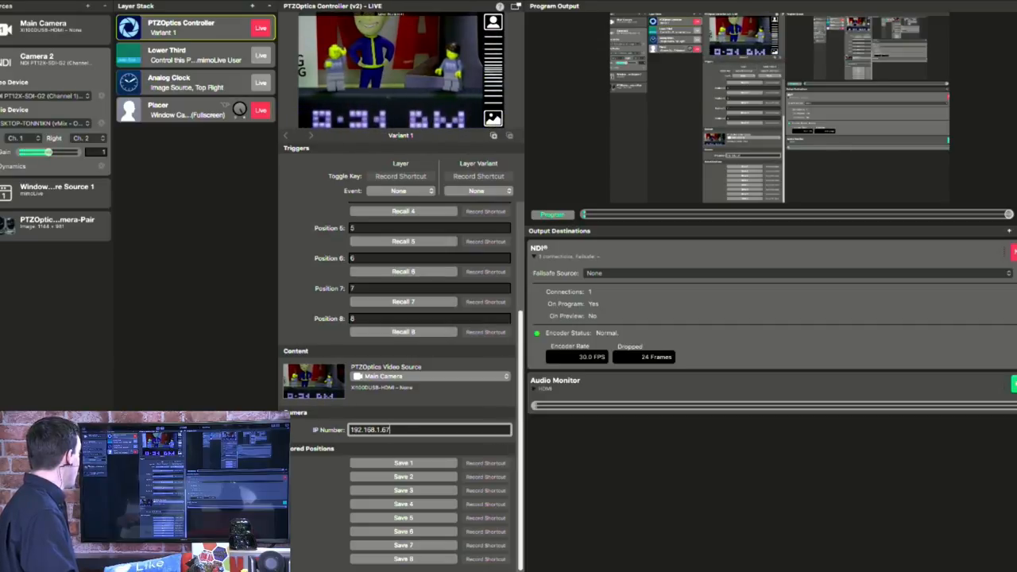
- Name preset Position 1 "logo" and steer the camera to a new shot
scroll(up, 3)
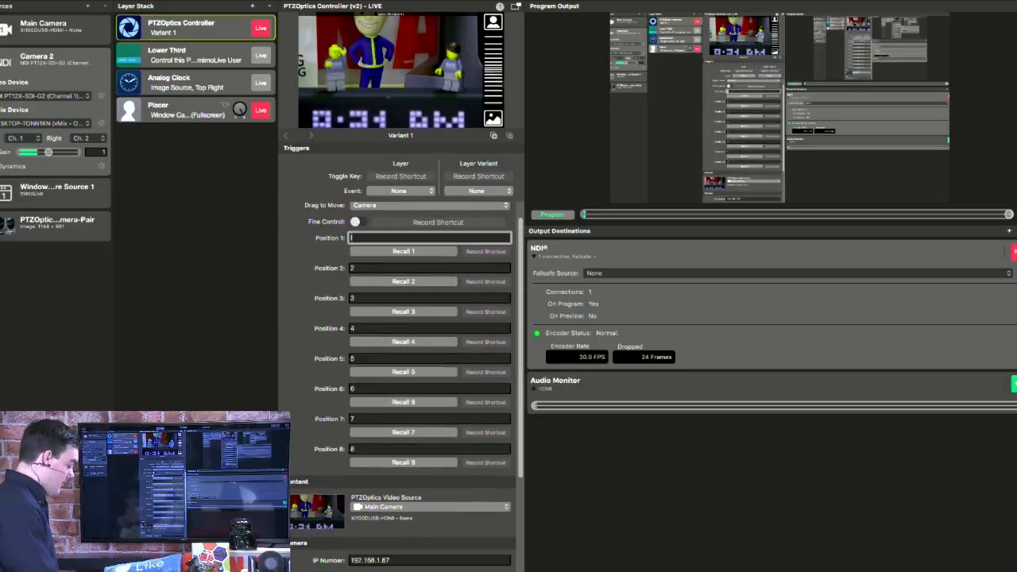
text(logo)
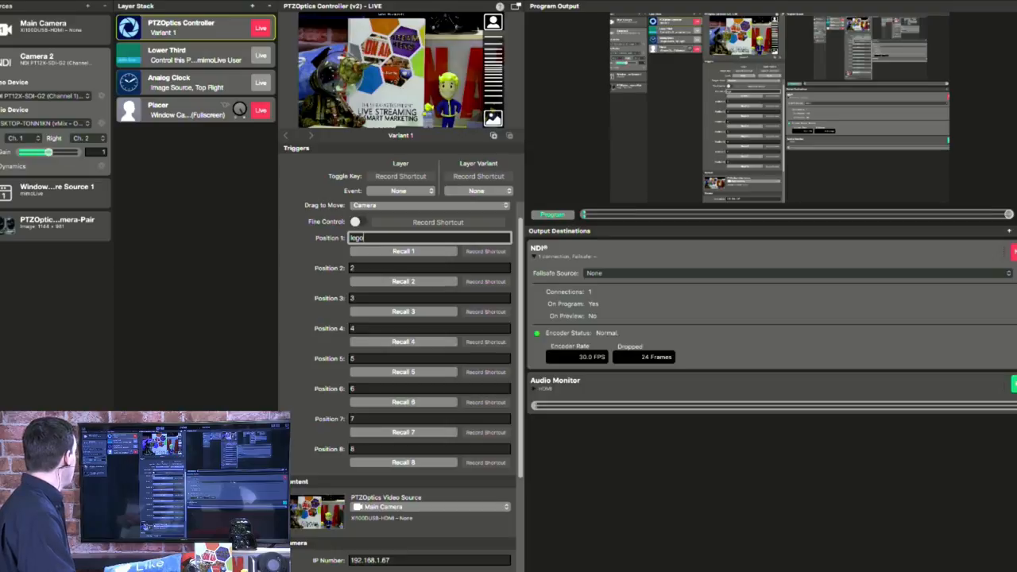
scroll(down, 3)
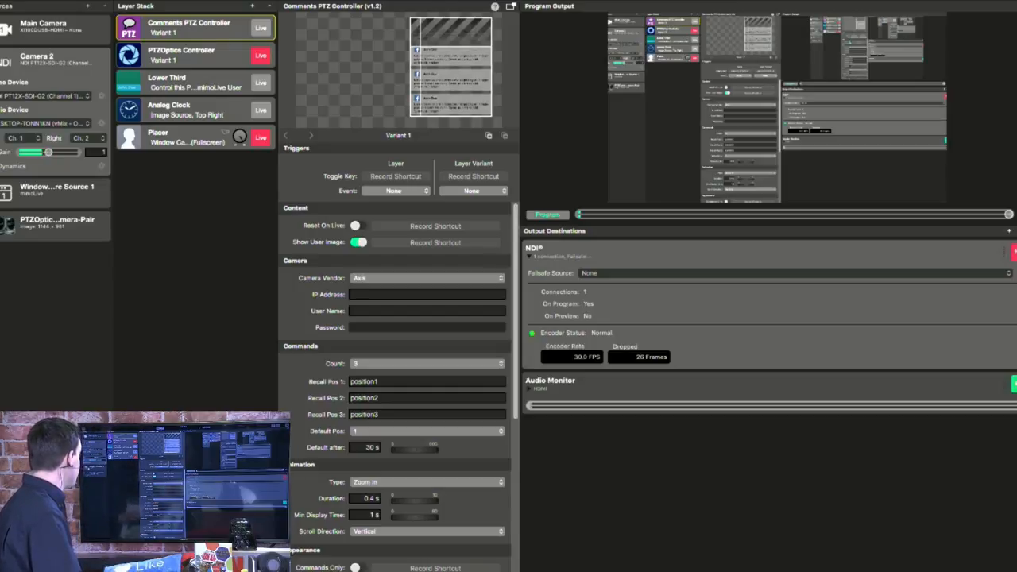
- Set Camera Vendor to PTZOptics, IP 192.168.1.87, and edit the Recall Pos 1 chat word
click(426, 277)
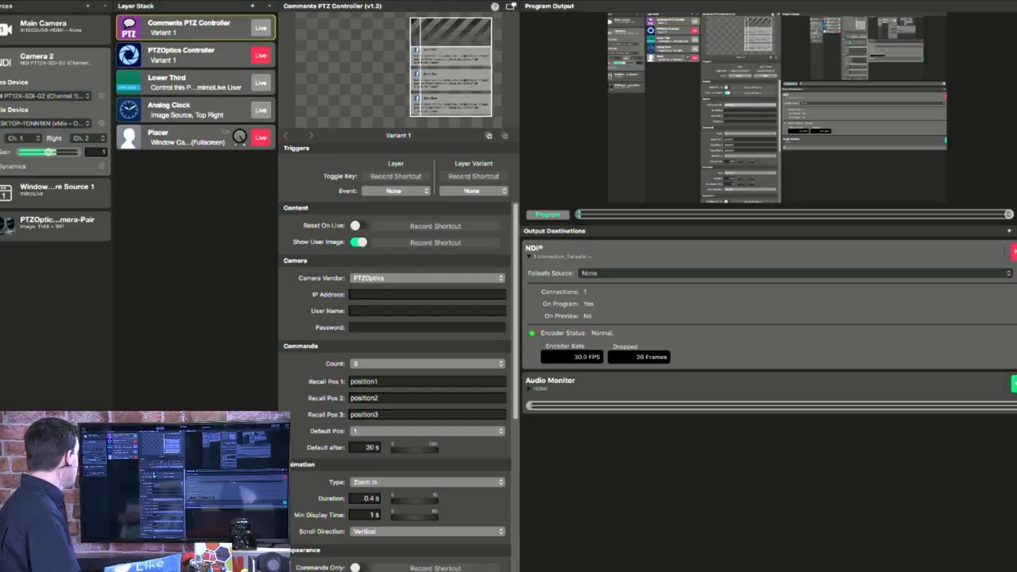
click(426, 294)
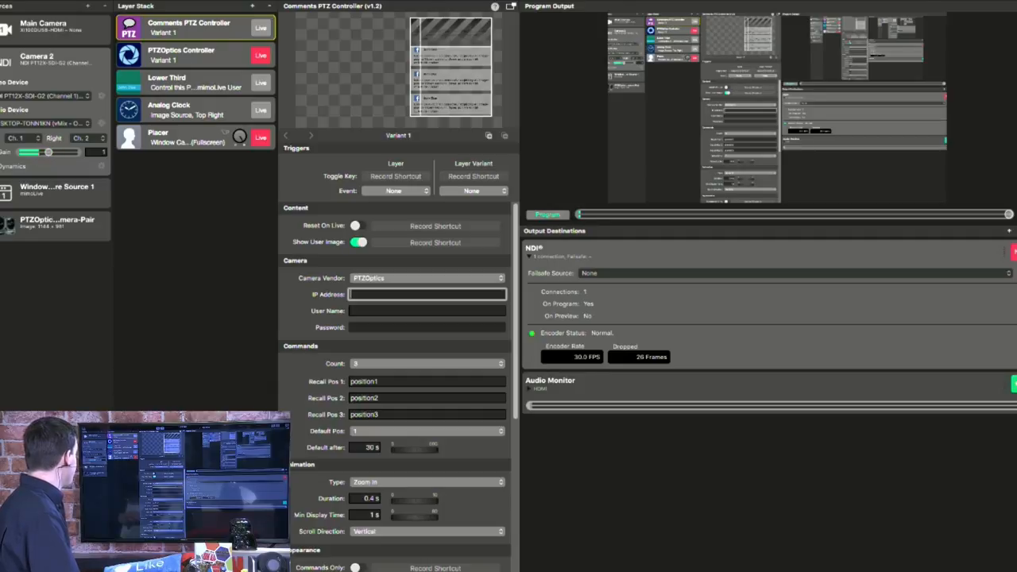
text(192.168.1.67)
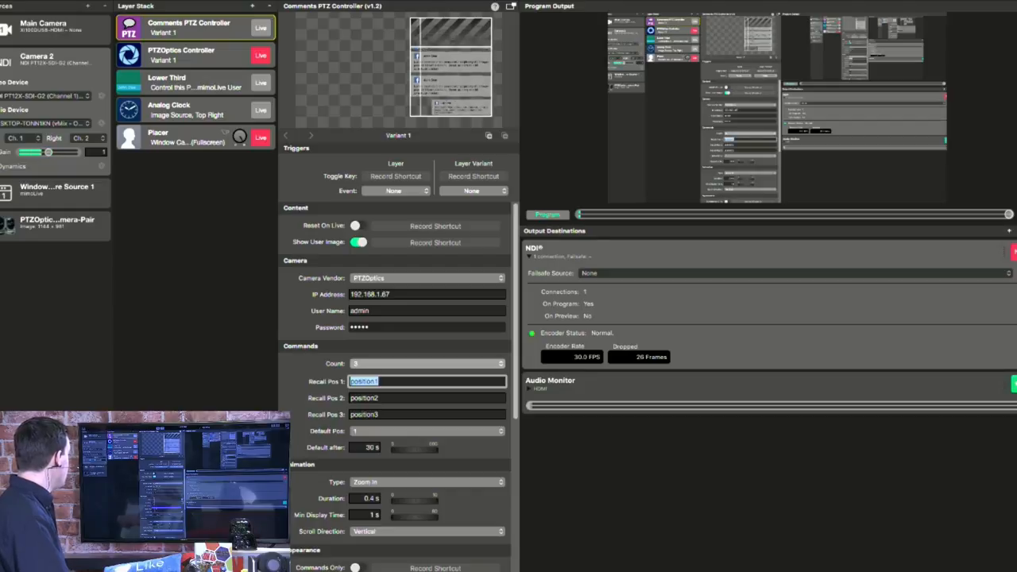
click(427, 362)
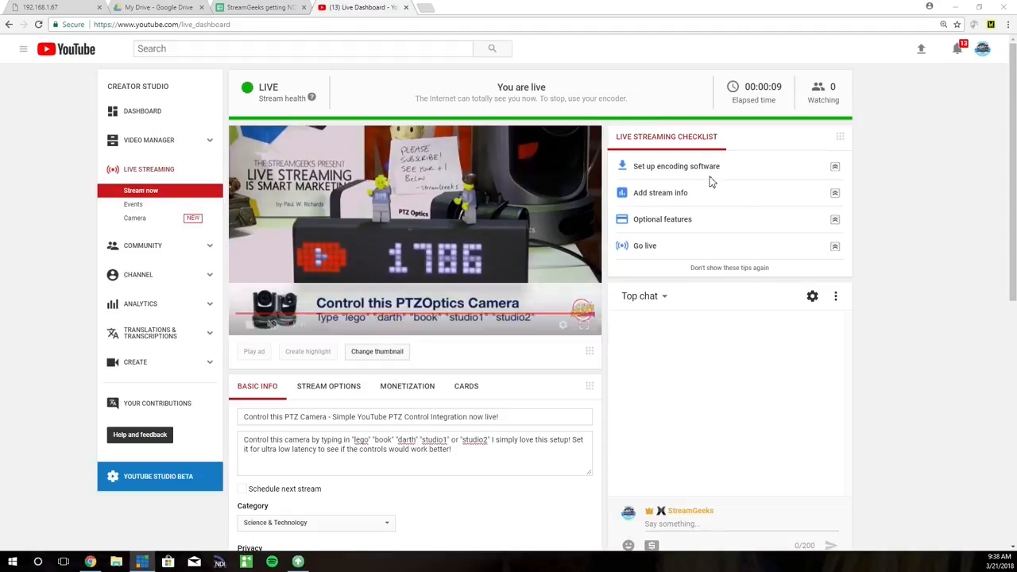
- Go to the Advanced settings of the live event "Control this PTZ Camera"
scroll(down, 3)
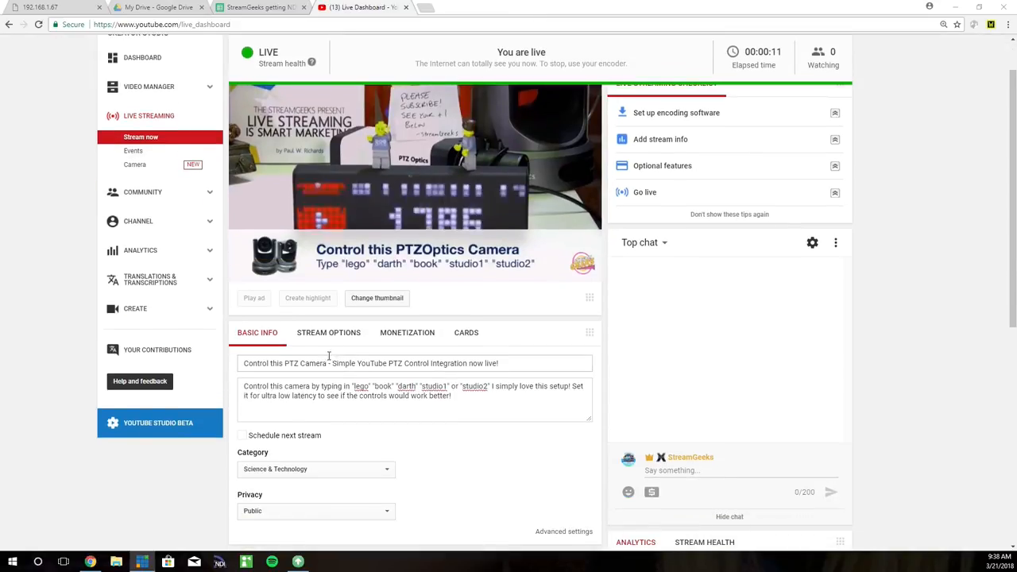
click(562, 530)
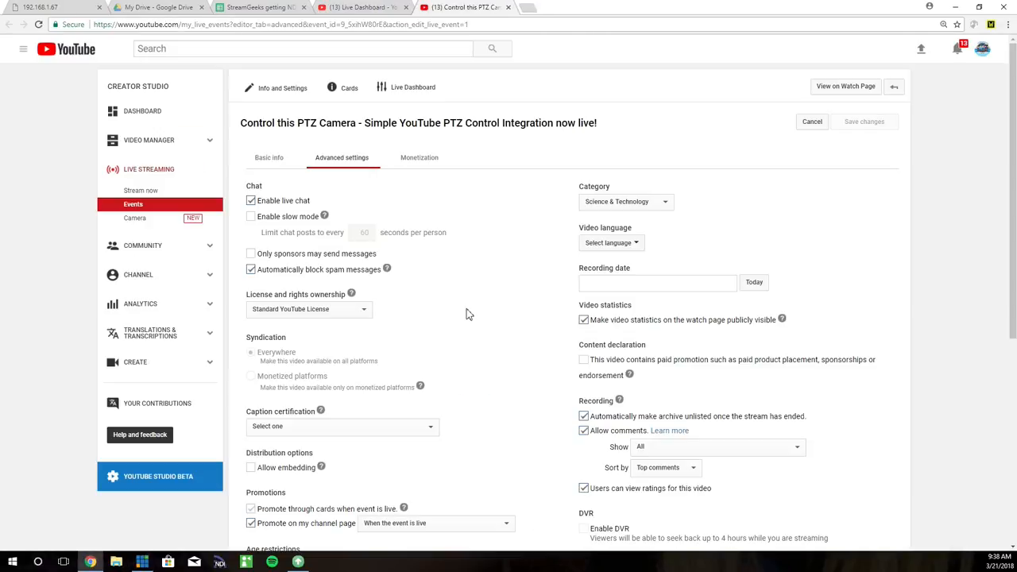
- Check the Ultra low-latency option under Stream optimizations, then return to the dashboard
scroll(down, 3)
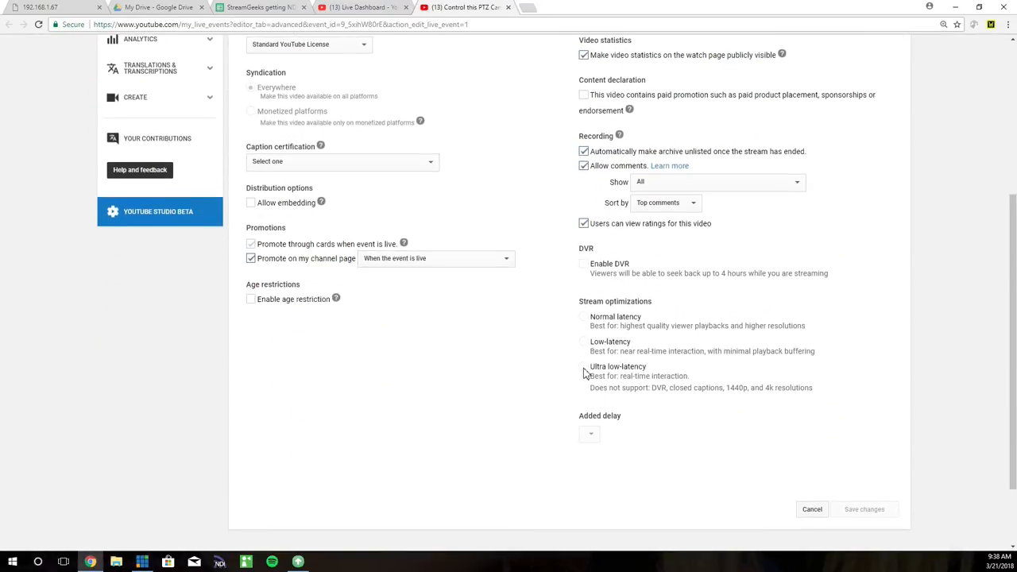
scroll(up, 3)
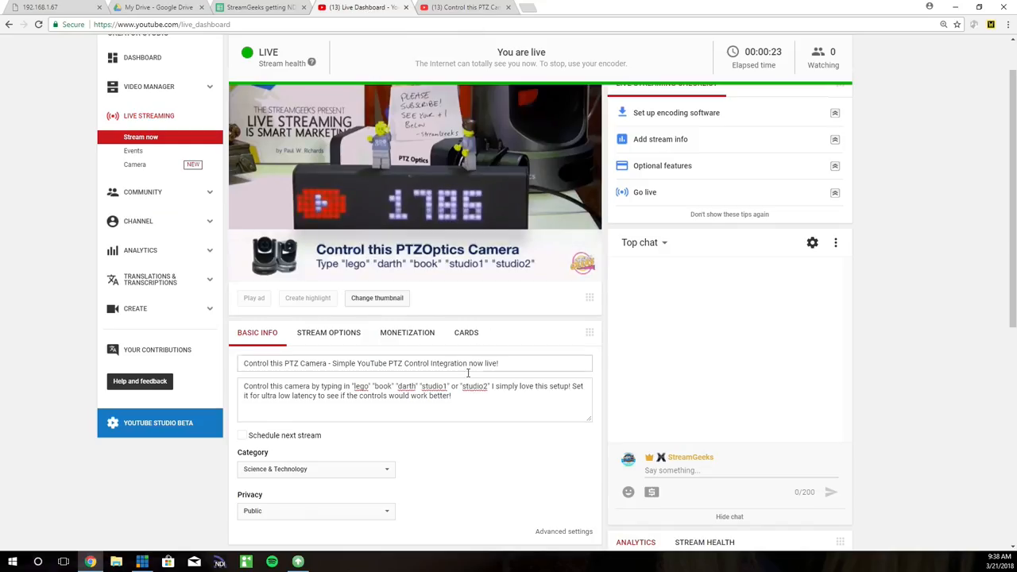
scroll(down, 3)
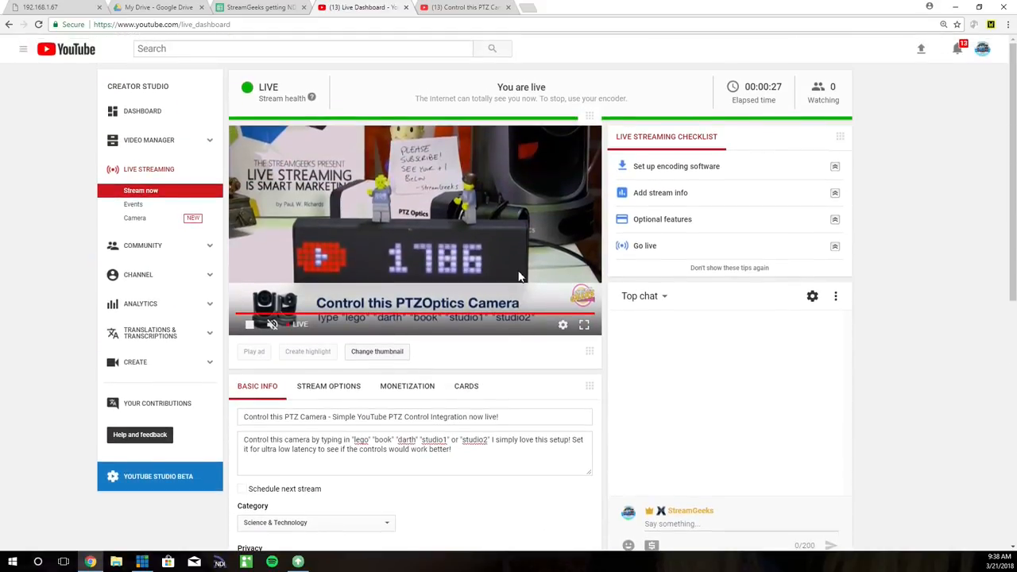
scroll(down, 3)
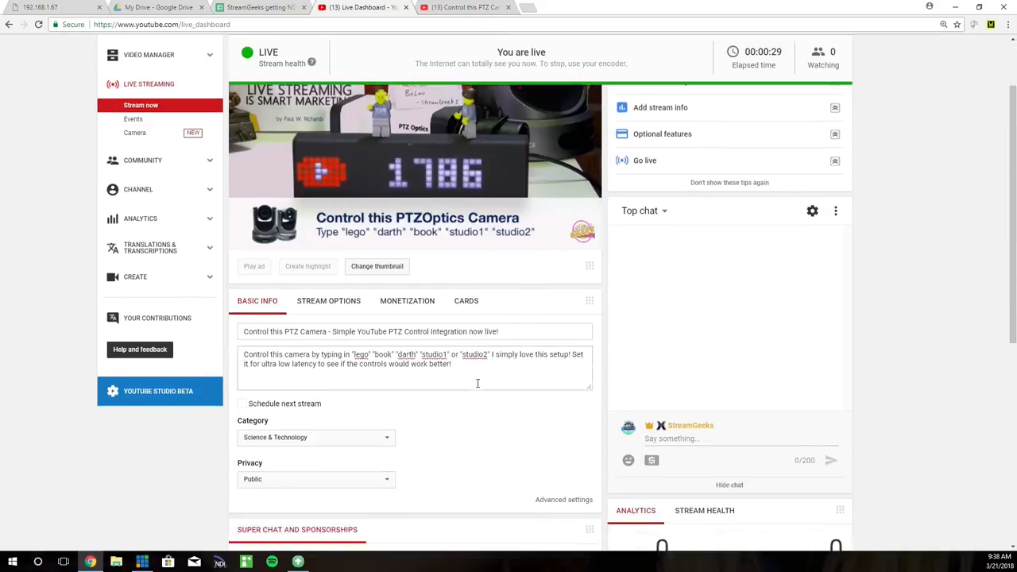
scroll(down, 3)
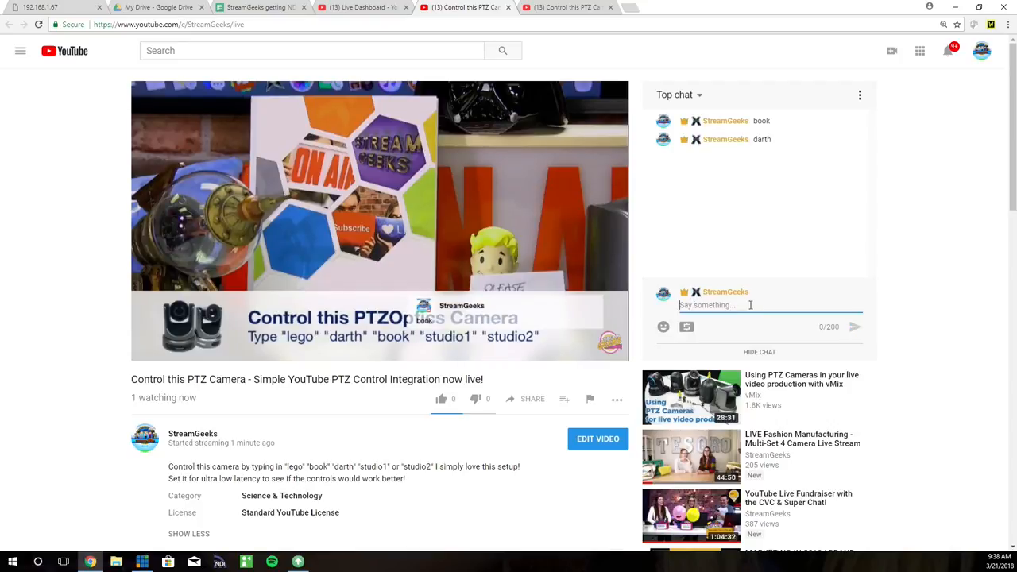
mouse_move(384, 245)
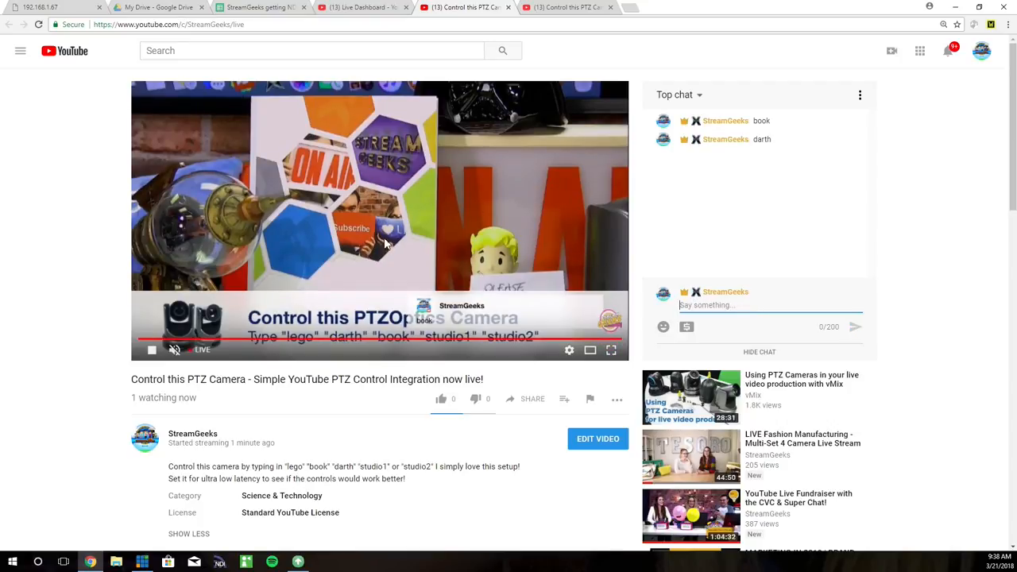